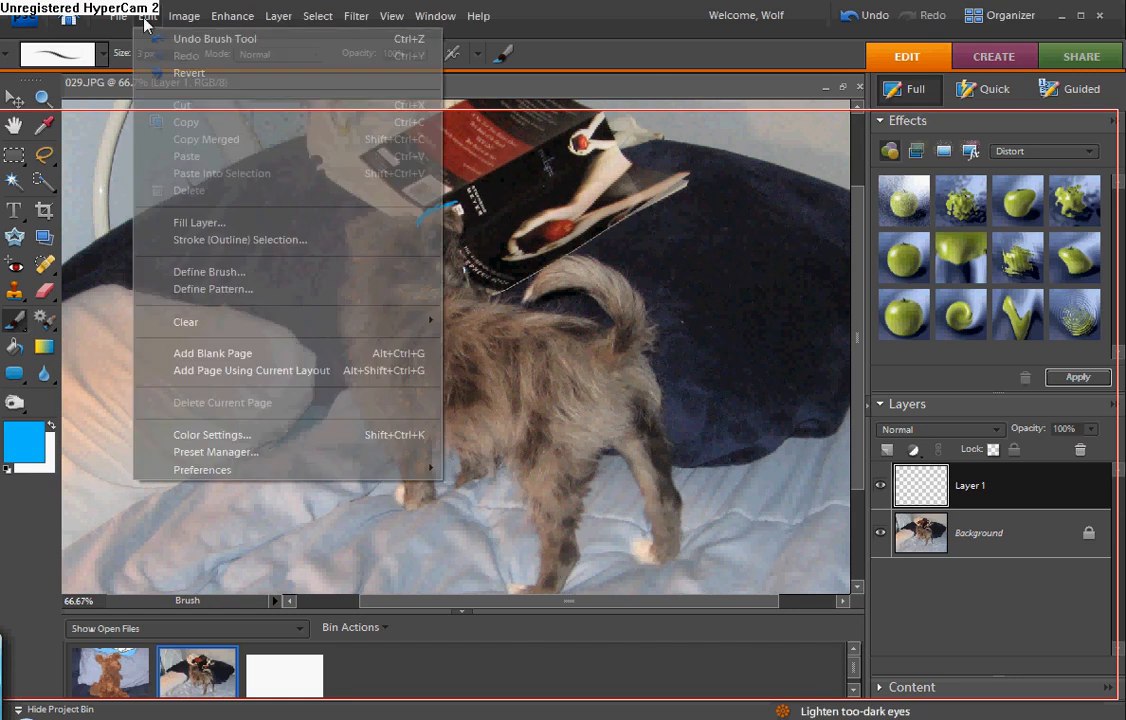
Step: Dismiss the Edit menu so the dog photo is fully visible again
{"action": "left_click", "coordinate": [148, 16]}
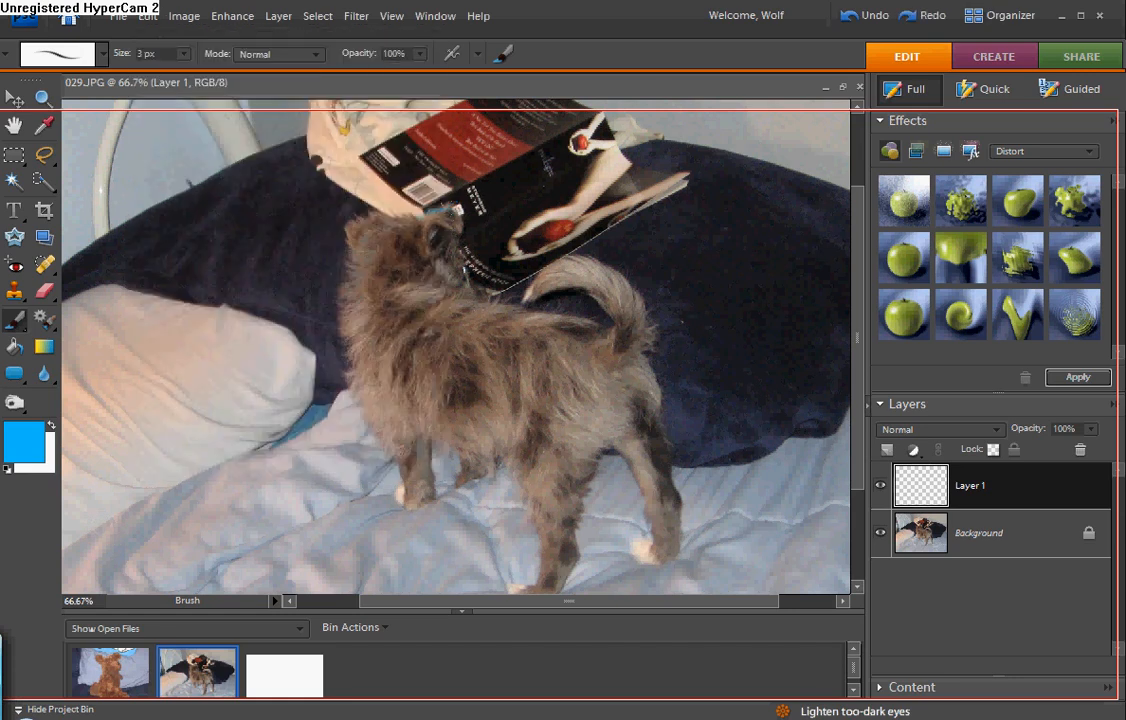
Step: Paint 3 px blue strokes along the dog's fur edges on Layer 1
{"action": "left_click_drag", "start_coordinate": [424, 216], "coordinate": [454, 236]}
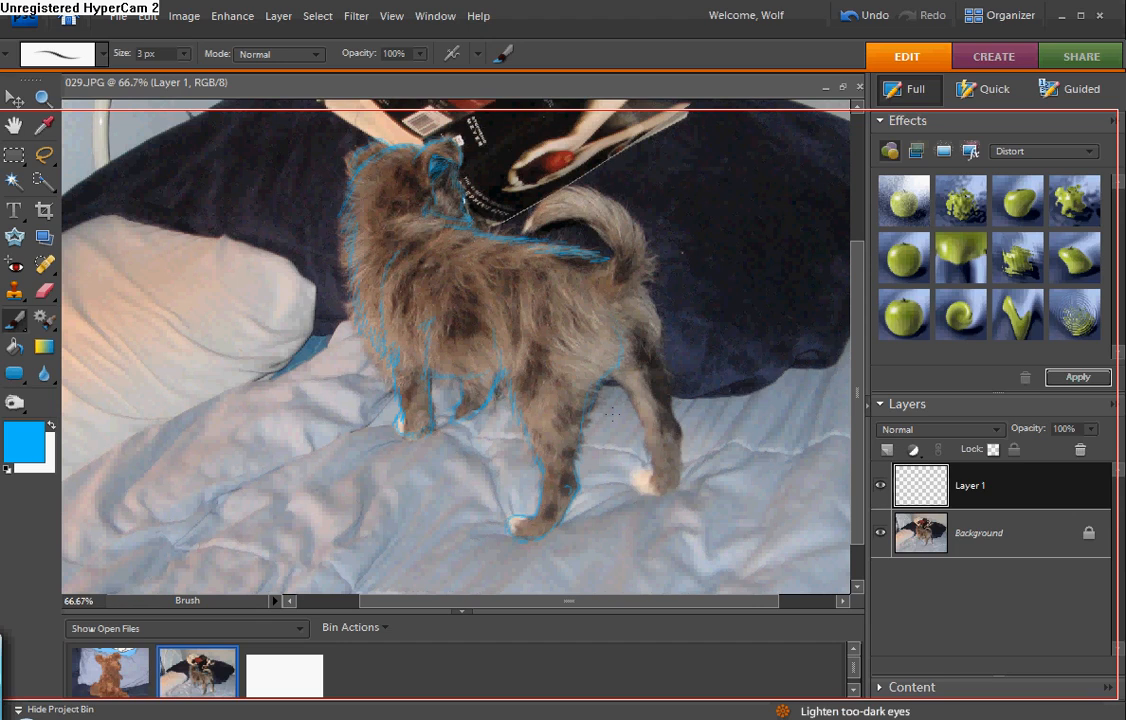
{"action": "mouse_move", "coordinate": [672, 428]}
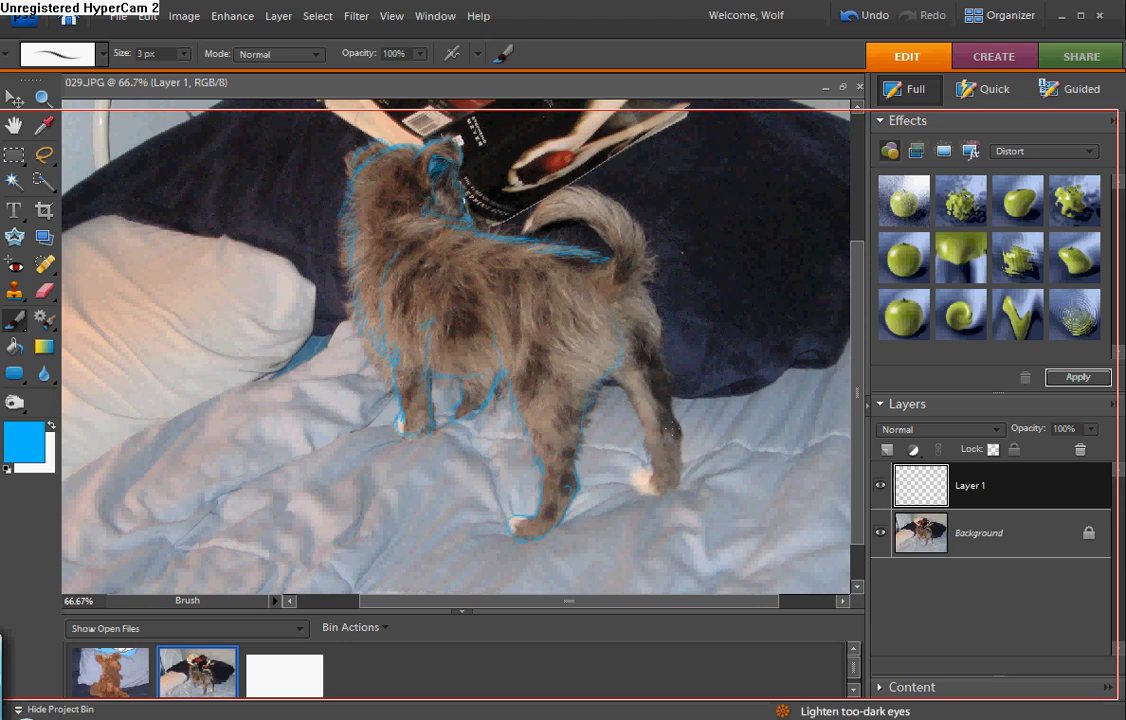